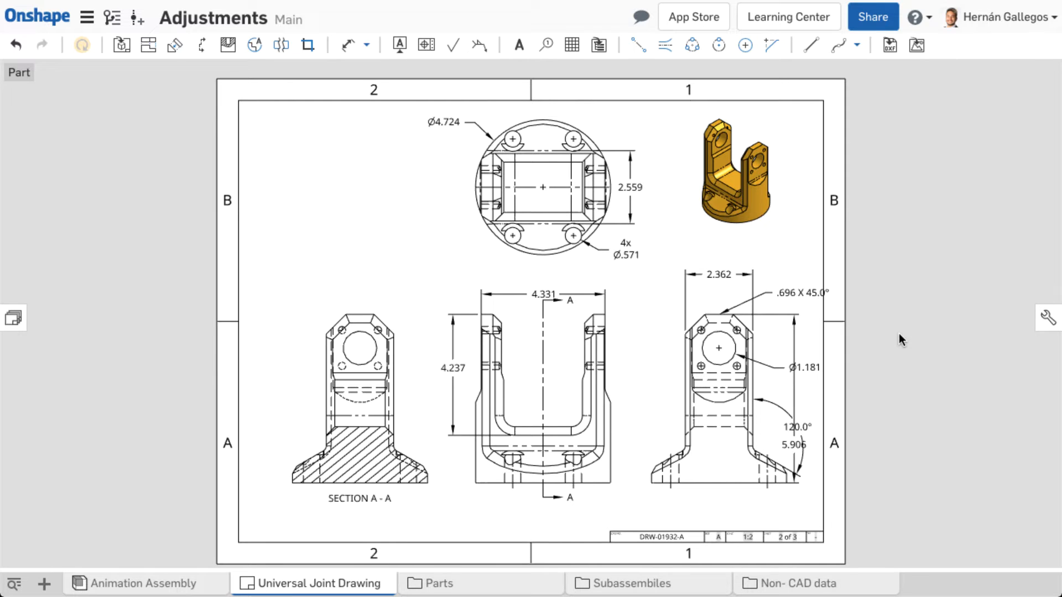
mouse_move(787, 351)
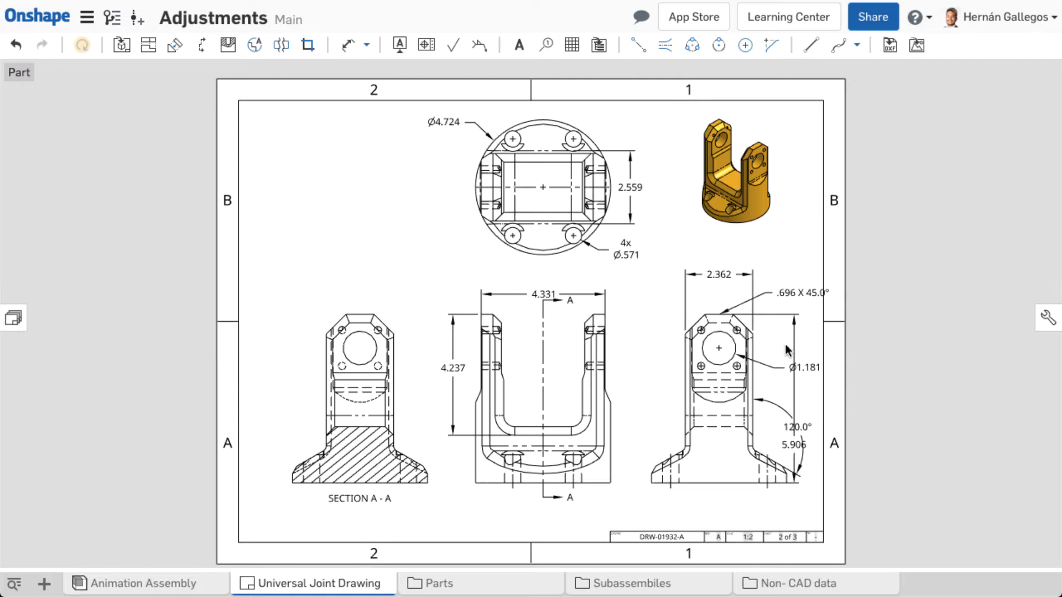
Step: Suppress Section A-A's alignment with its parent view so it moves independently
click(542, 367)
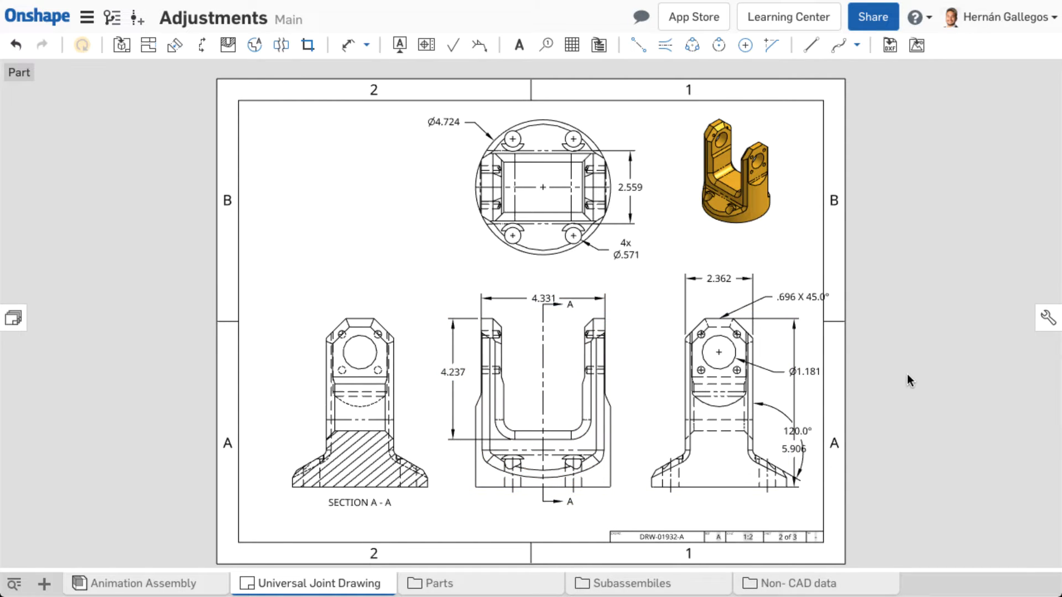
right_click(359, 402)
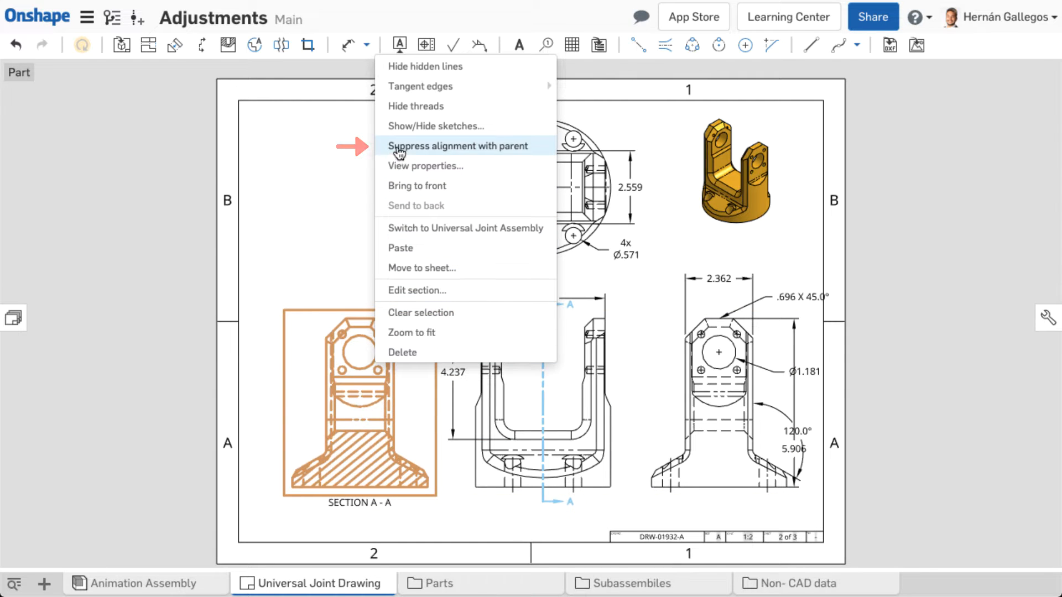
click(463, 146)
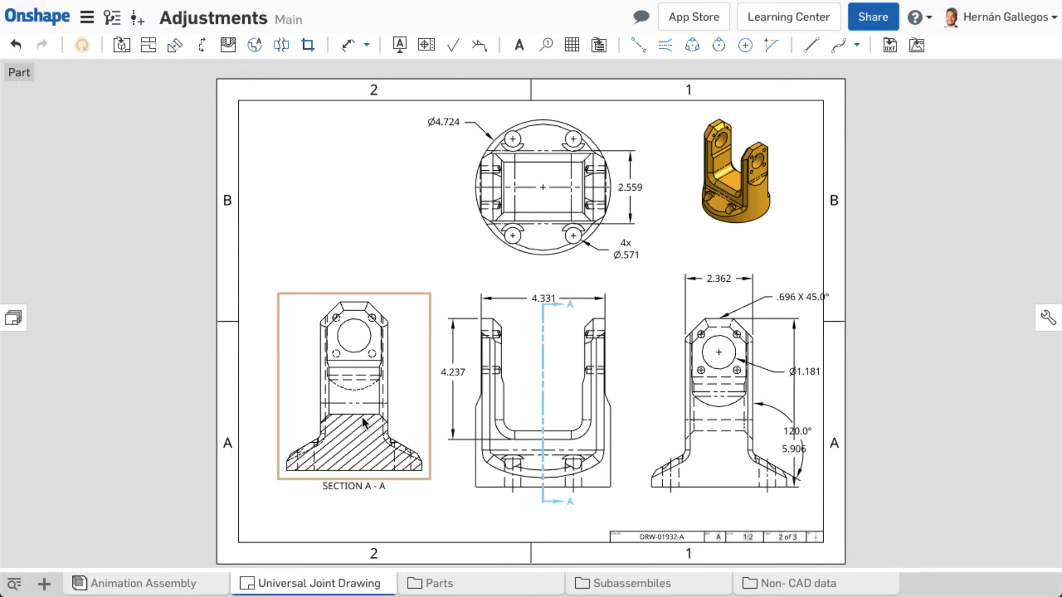
Step: Move the Section A-A view to the Section sheet via Move to sheet
right_click(352, 386)
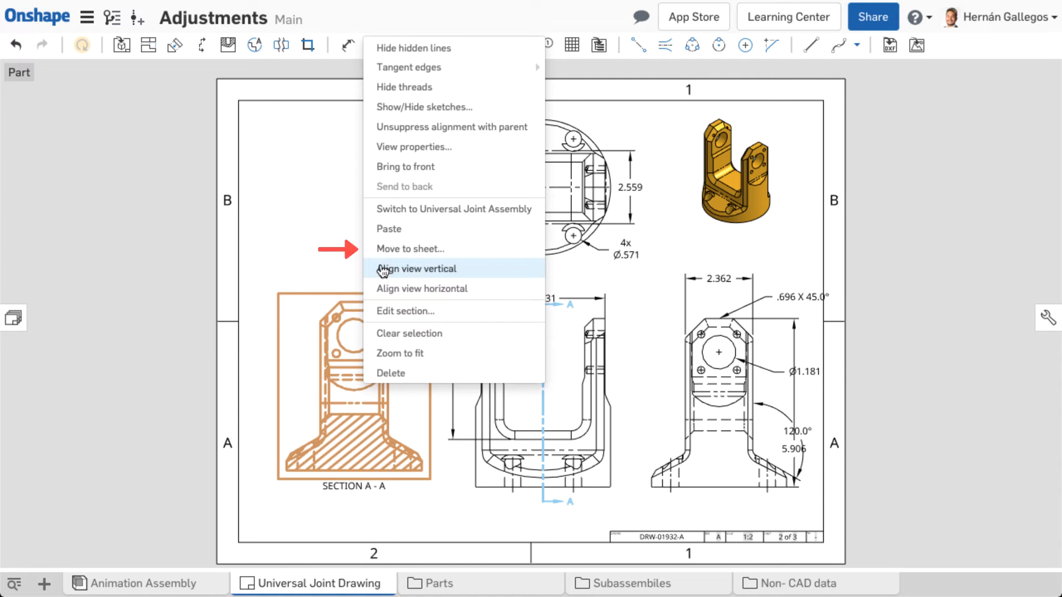
click(409, 248)
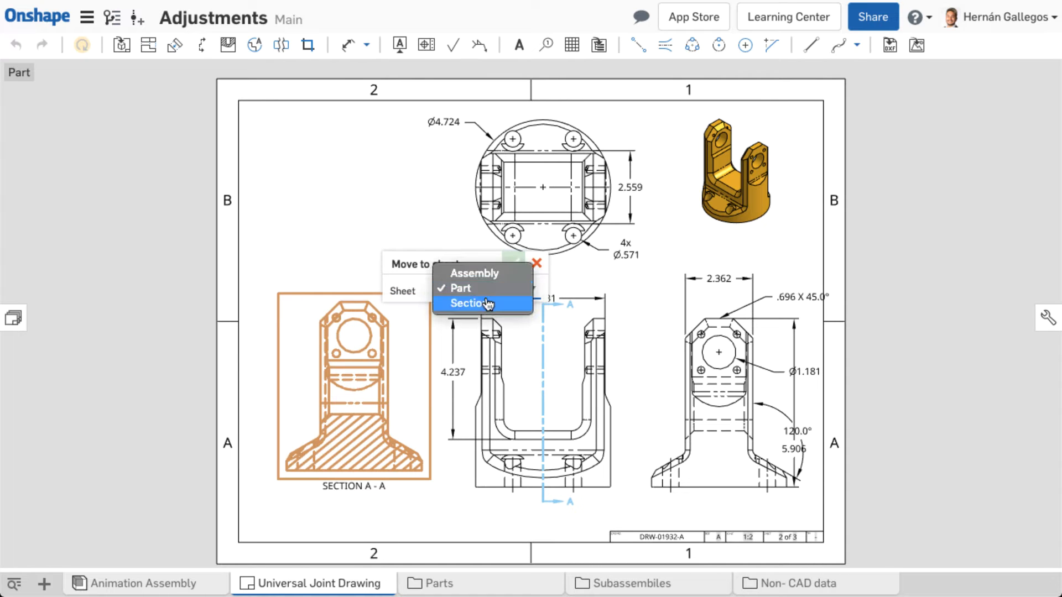
click(470, 303)
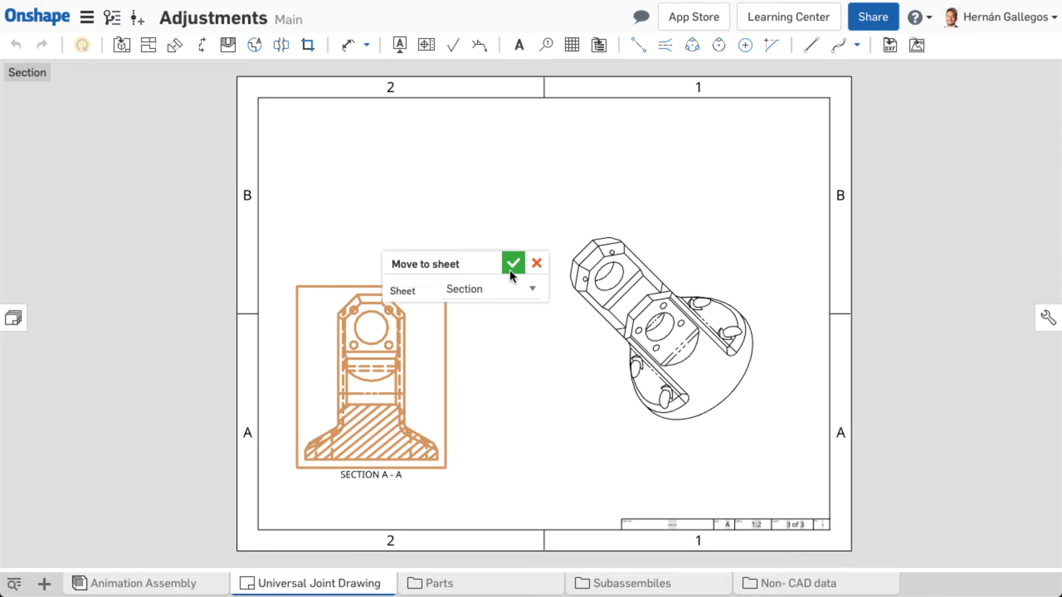
click(512, 263)
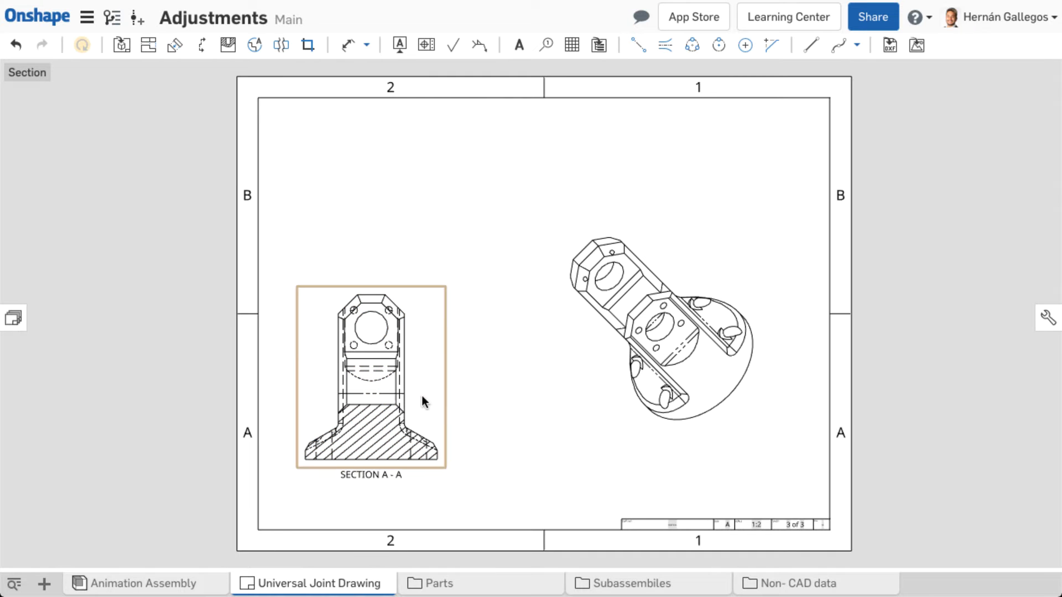
right_click(371, 379)
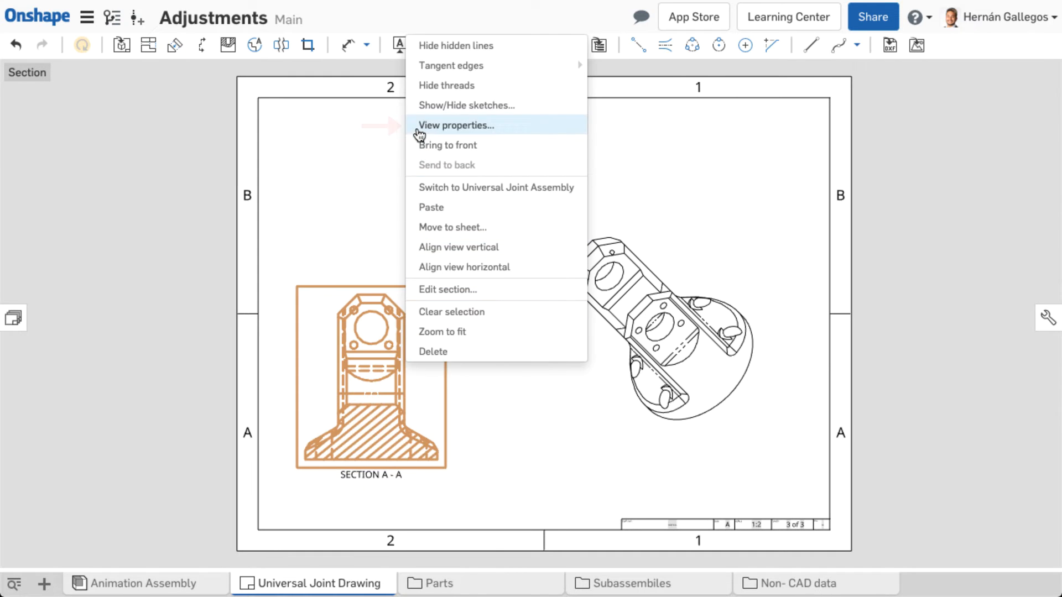
click(456, 125)
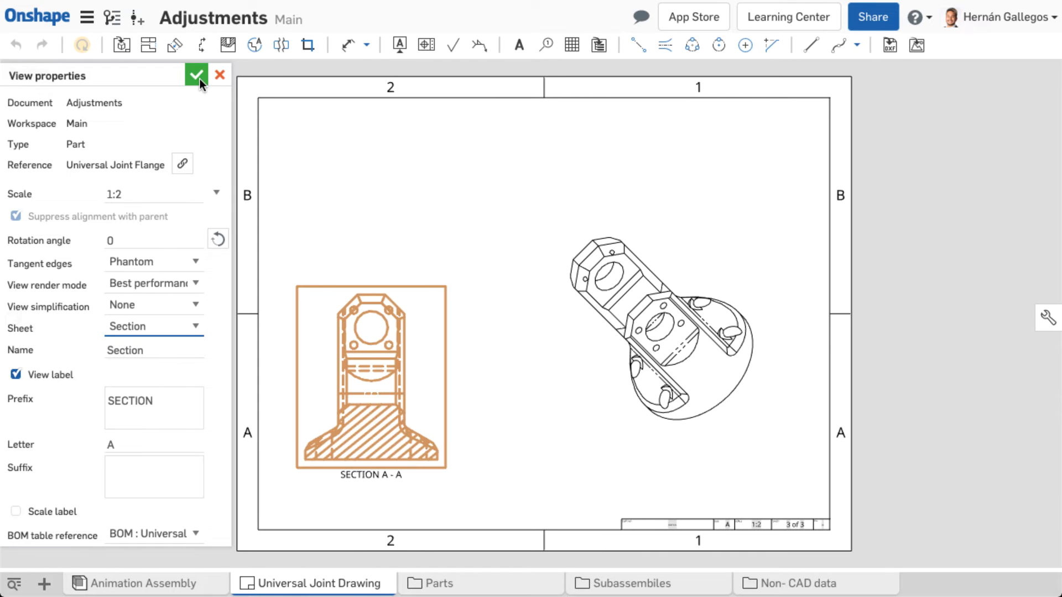
click(197, 74)
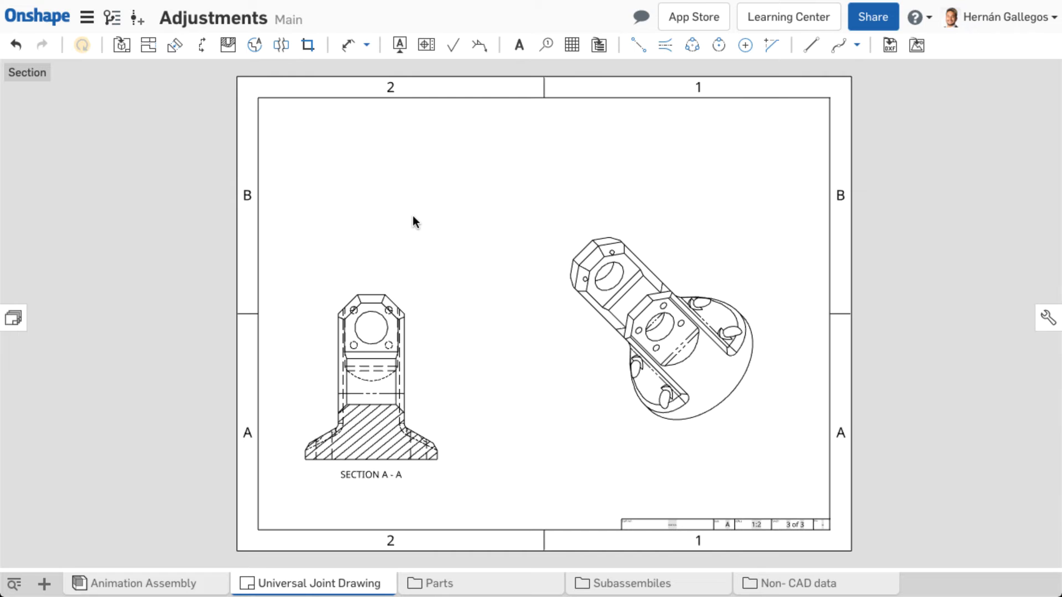
click(370, 389)
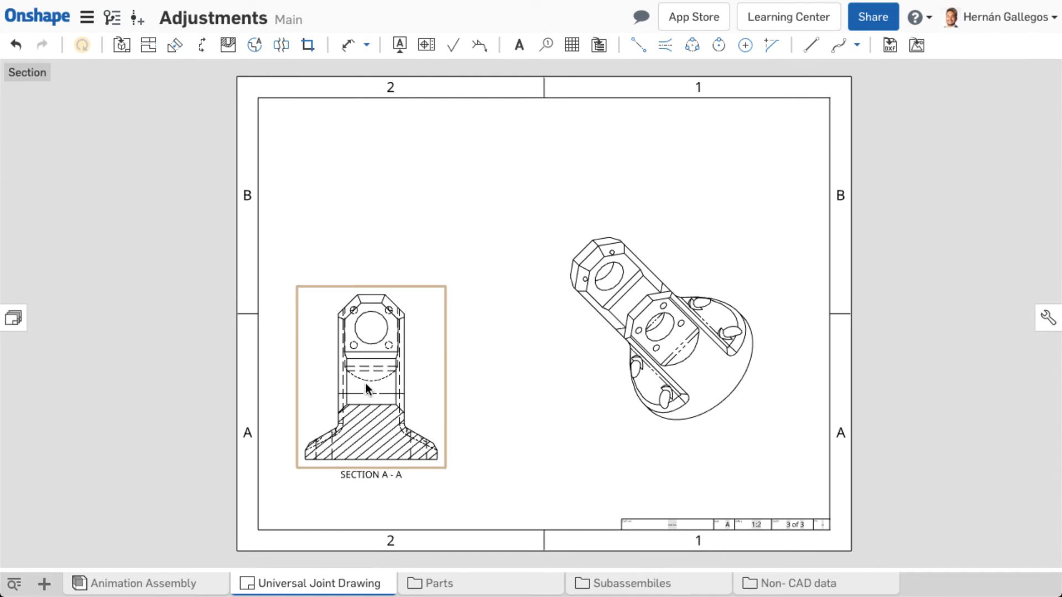
Step: Show Sketch 5, Sketch 6 and Sketch 9 overlaid on Section A-A
right_click(372, 380)
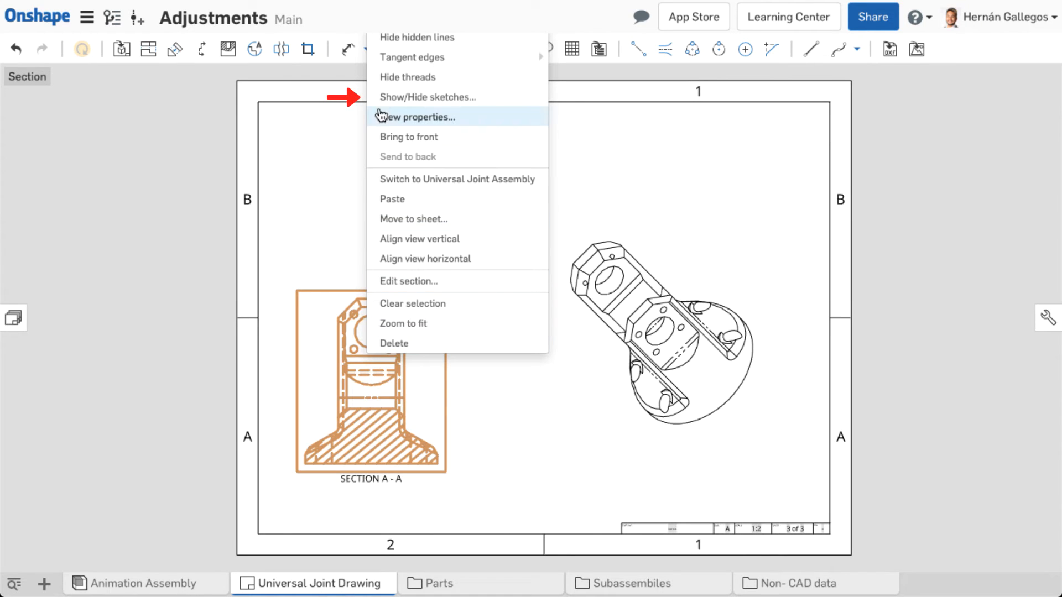
click(427, 97)
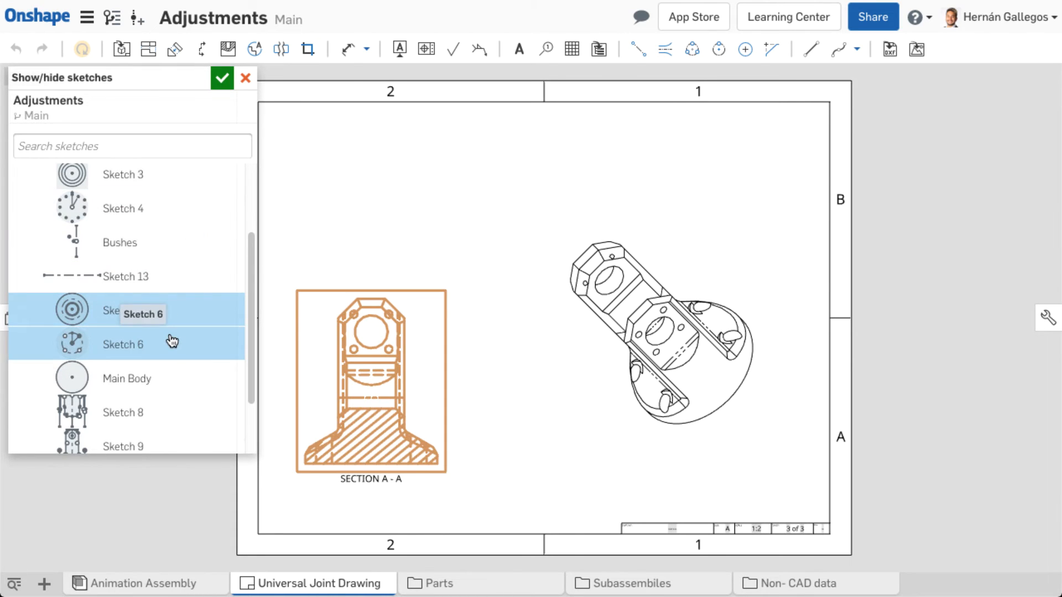
scroll(down, 3)
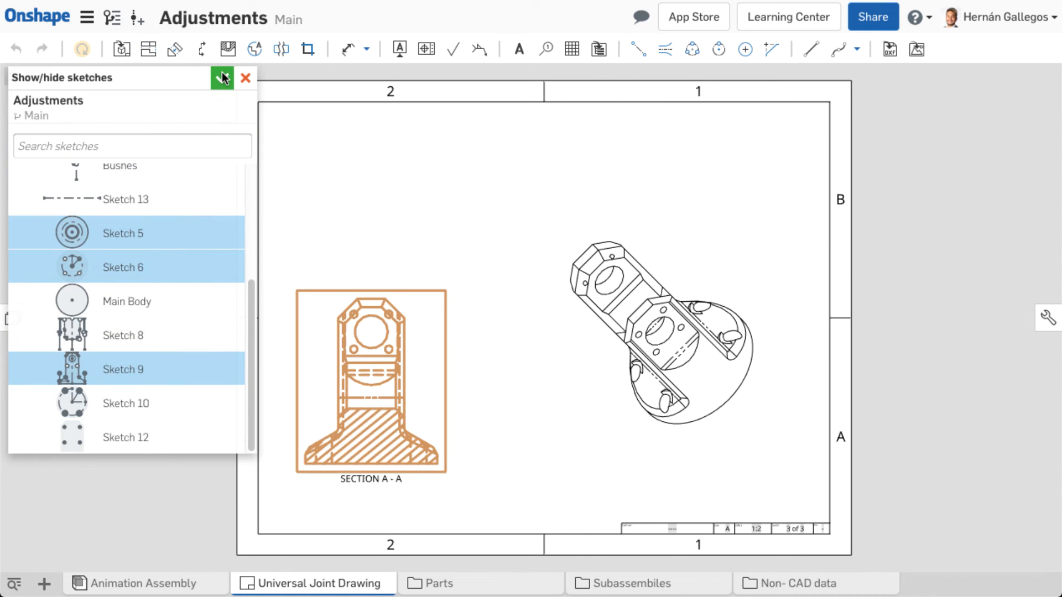
click(221, 78)
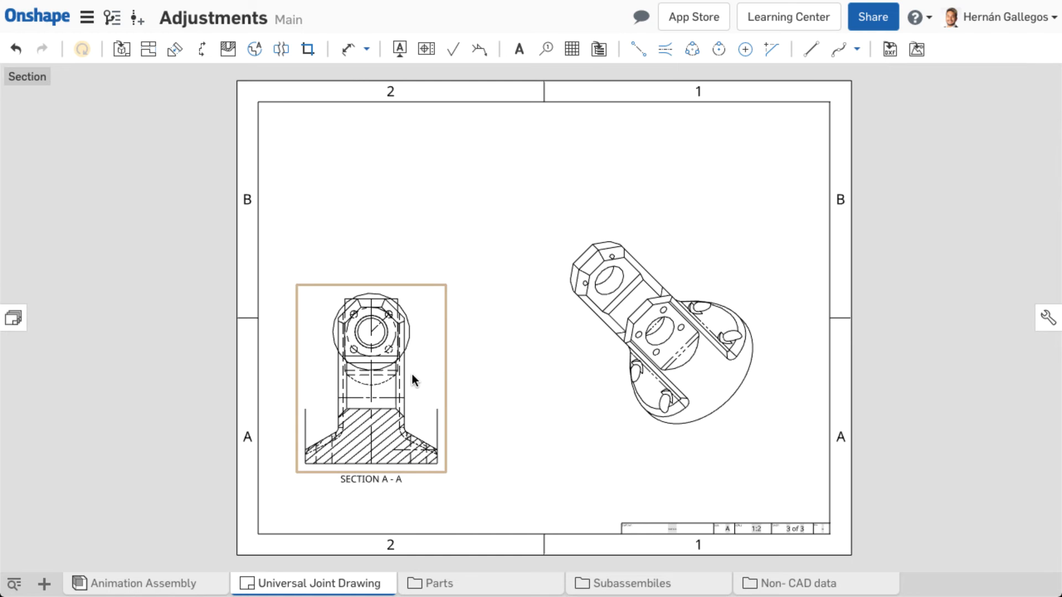
Step: Hide the overlaid sketches from Section A-A again via Show/Hide sketches
right_click(370, 379)
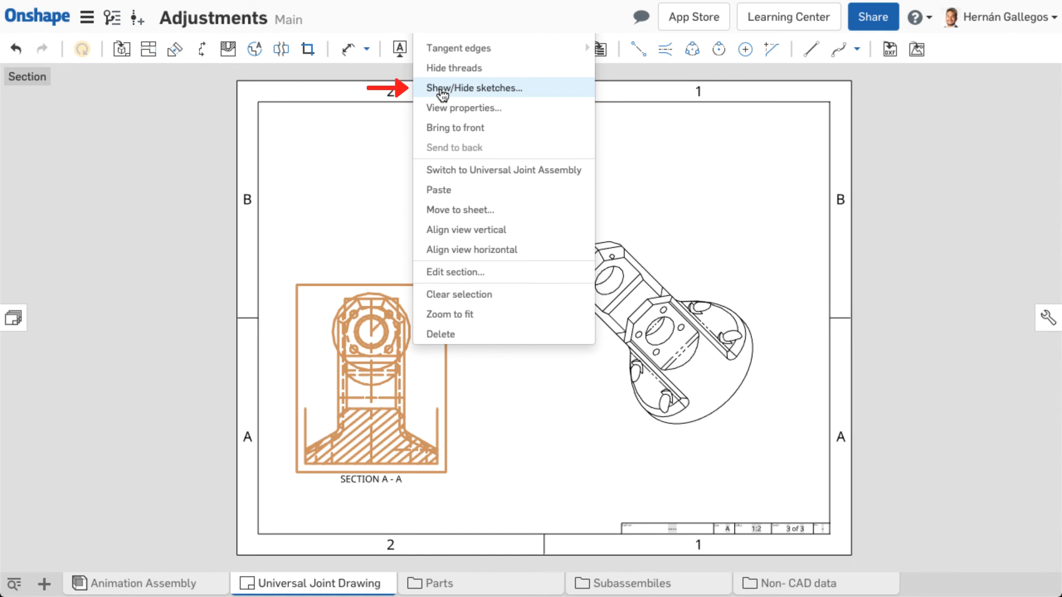
click(473, 88)
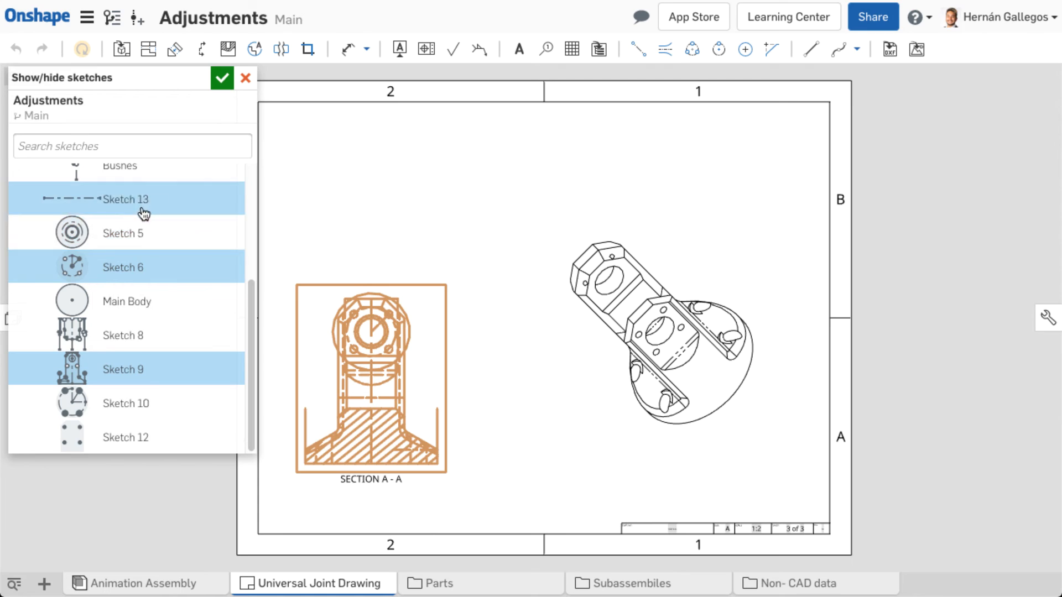
click(221, 78)
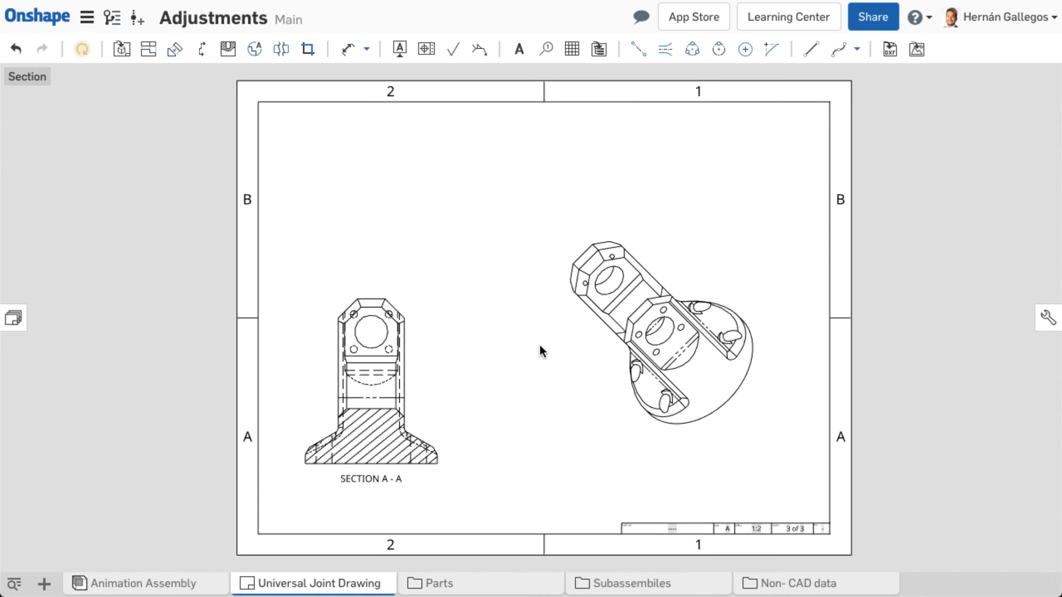
right_click(661, 336)
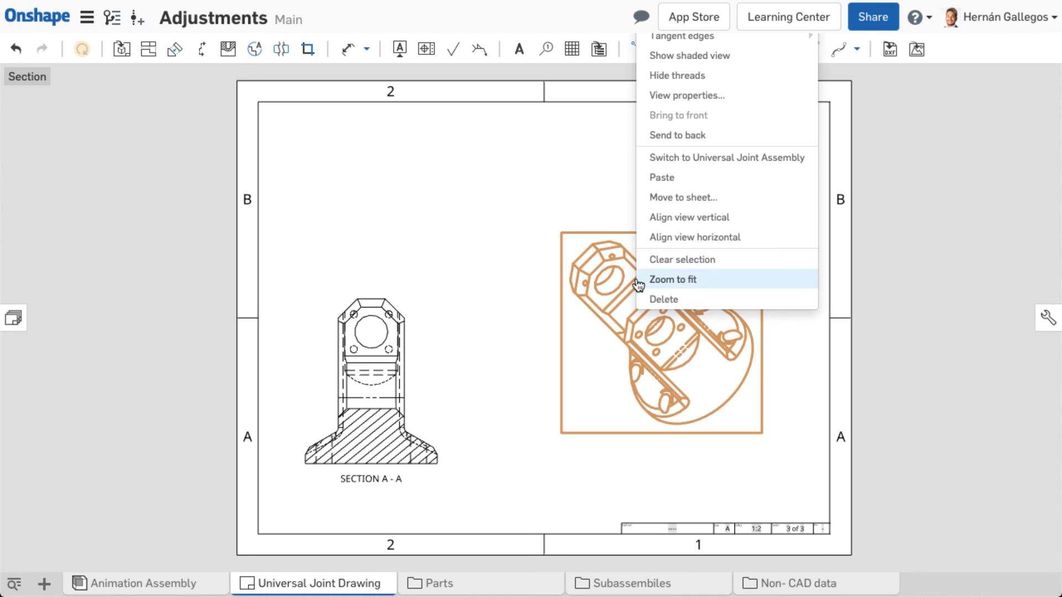
mouse_move(695, 236)
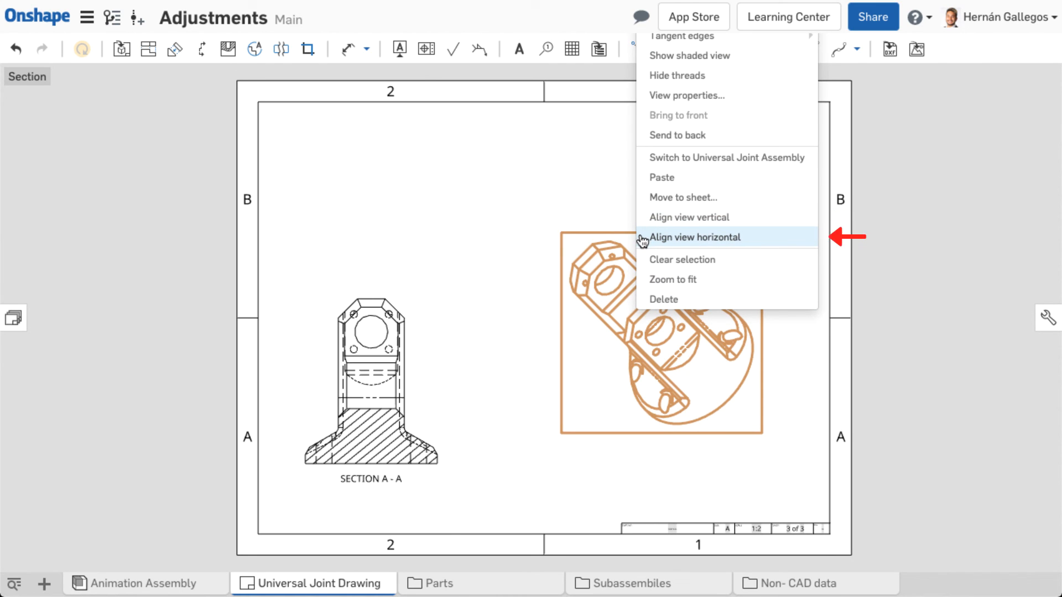
click(695, 237)
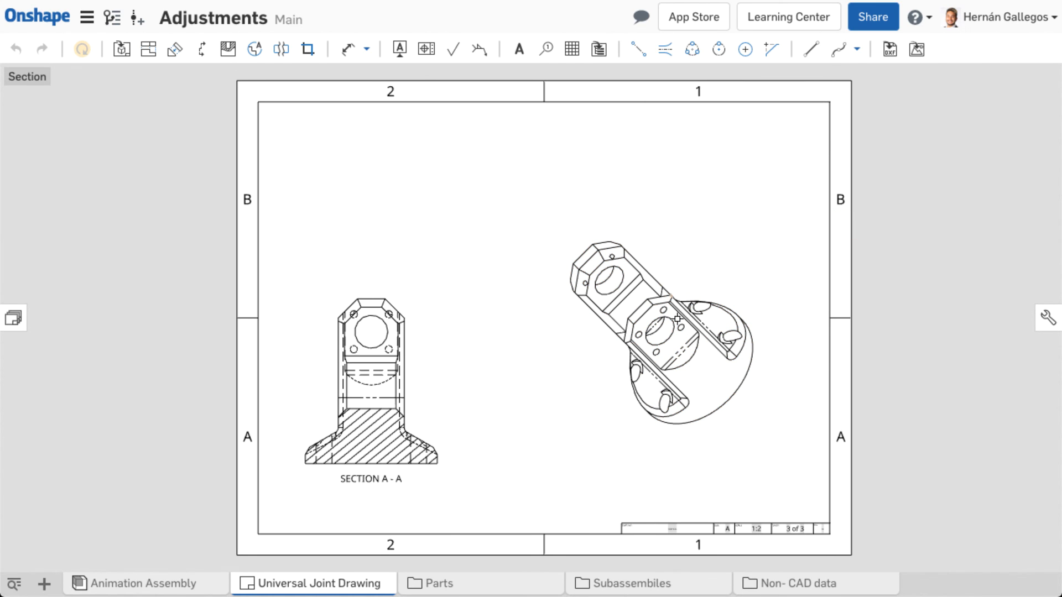